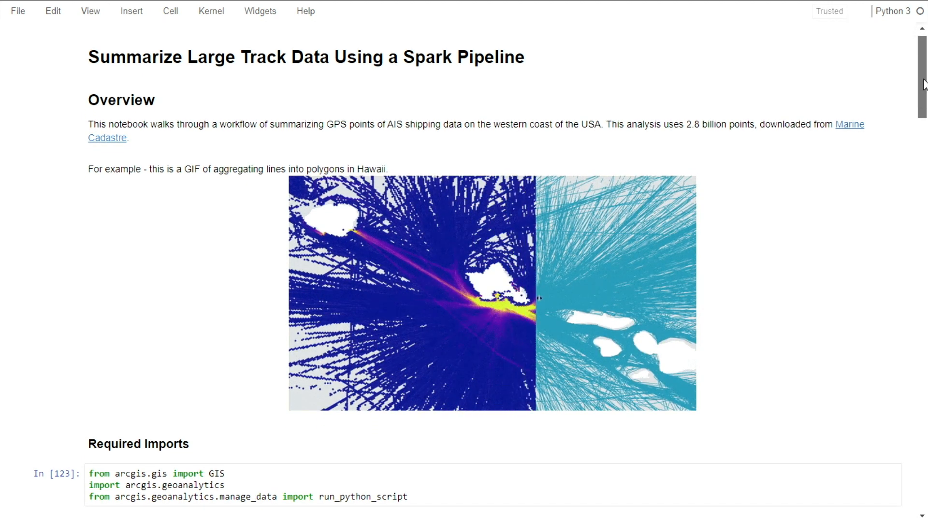
Scroll past the imports, connection and data setup cells to the 'Run Spark-powered analysis' section
scroll("down", 3)
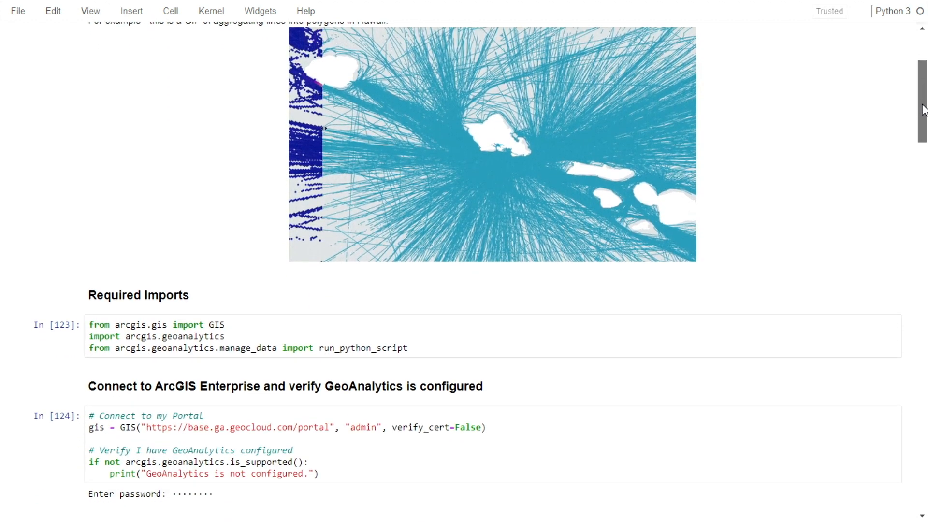
scroll("down", 3)
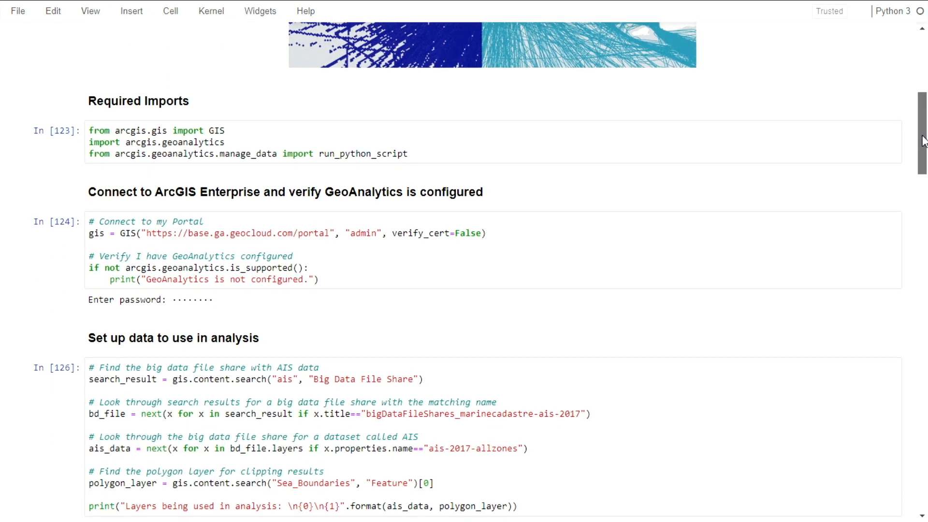
scroll("down", 3)
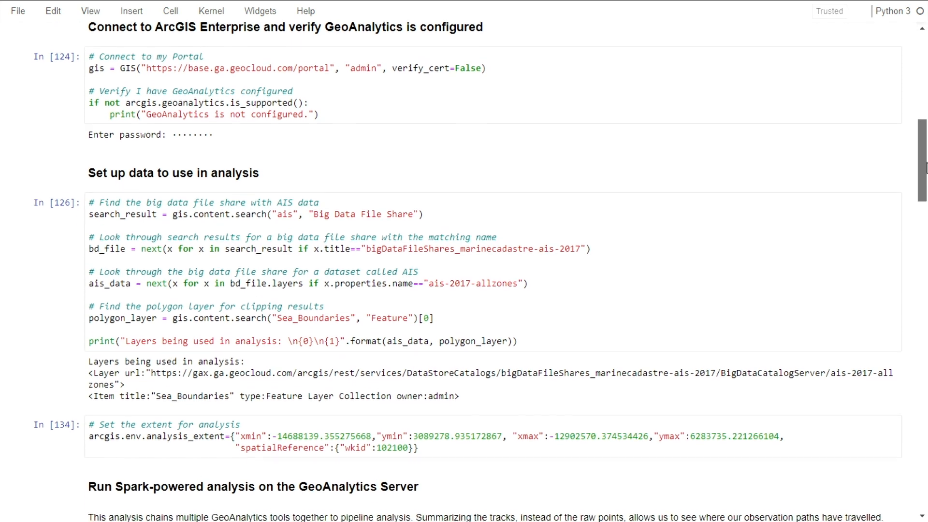
scroll("down", 3)
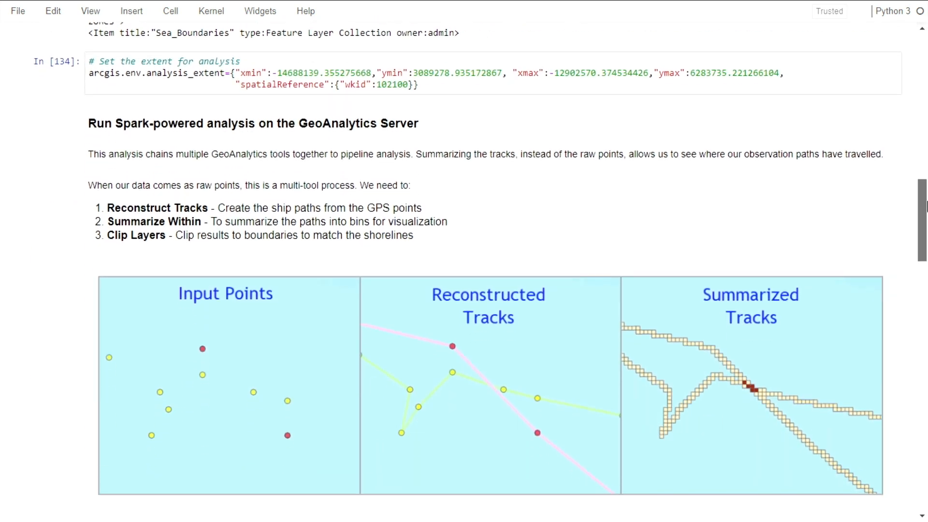
scroll("down", 3)
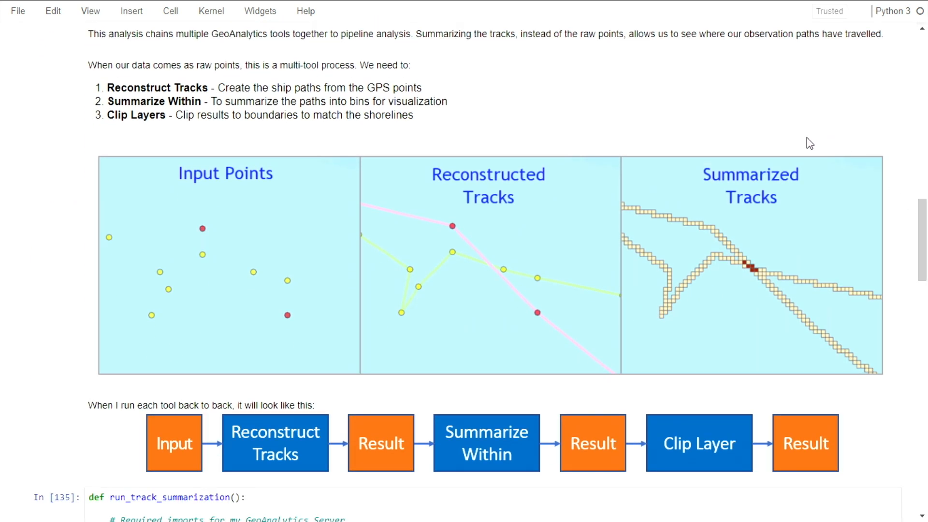
mouse_move(186, 387)
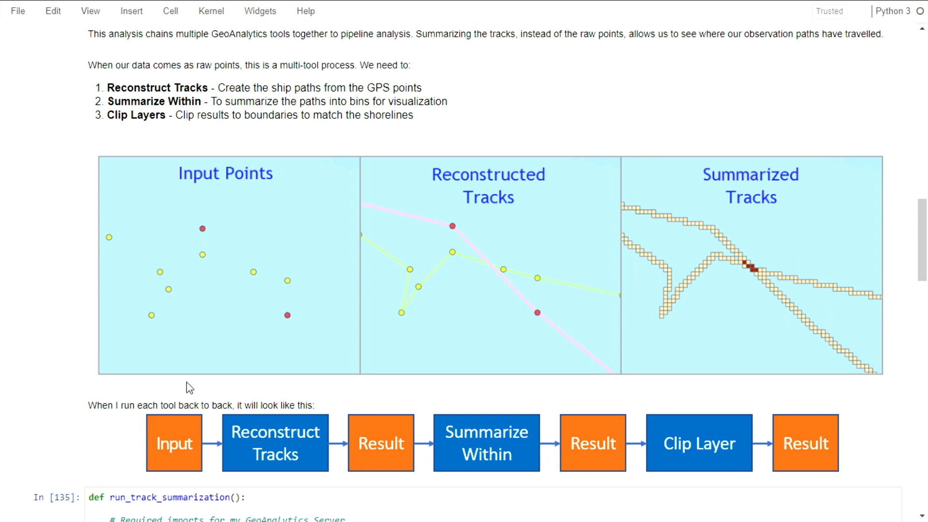
mouse_move(383, 413)
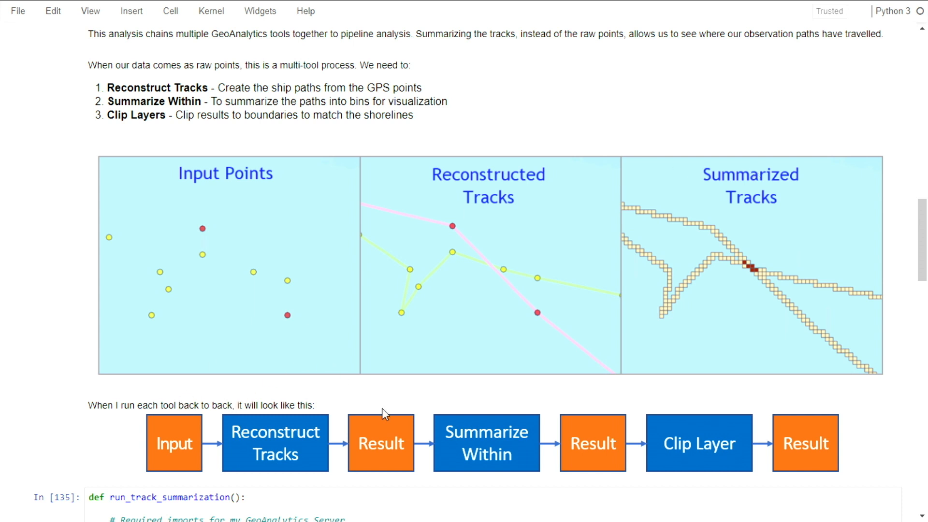
mouse_move(813, 407)
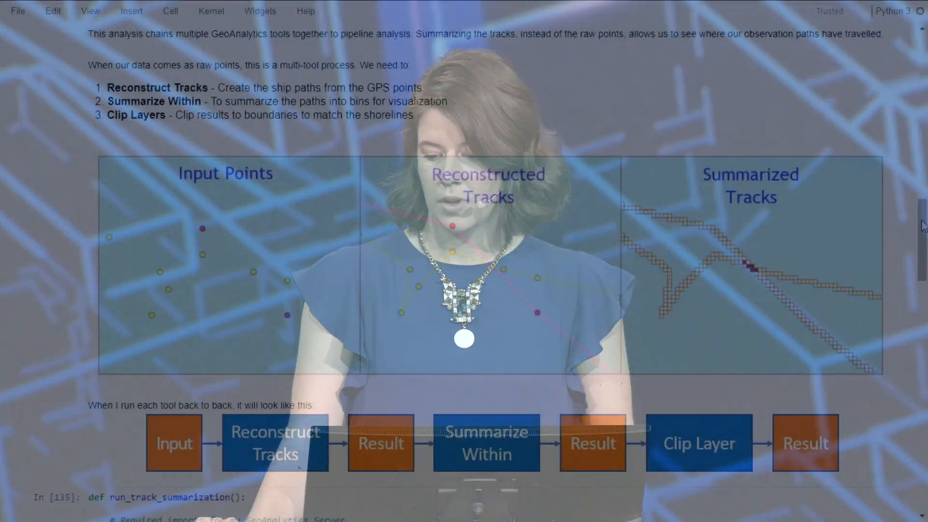
Scroll to the In [135] cell defining run_track_summarization()
scroll("down", 3)
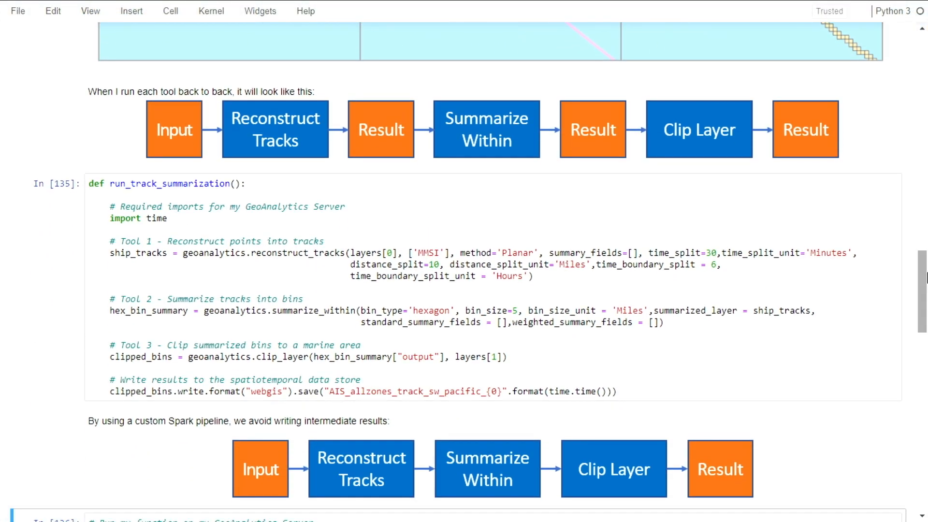
mouse_move(582, 231)
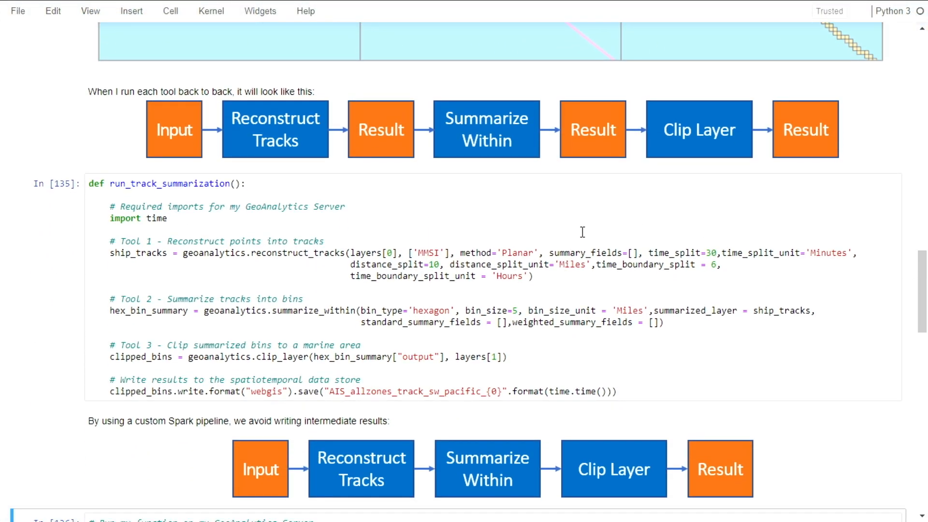
Adjust the view so the In [136] run_python_script cell sits below the pipeline diagram
scroll("up", 3)
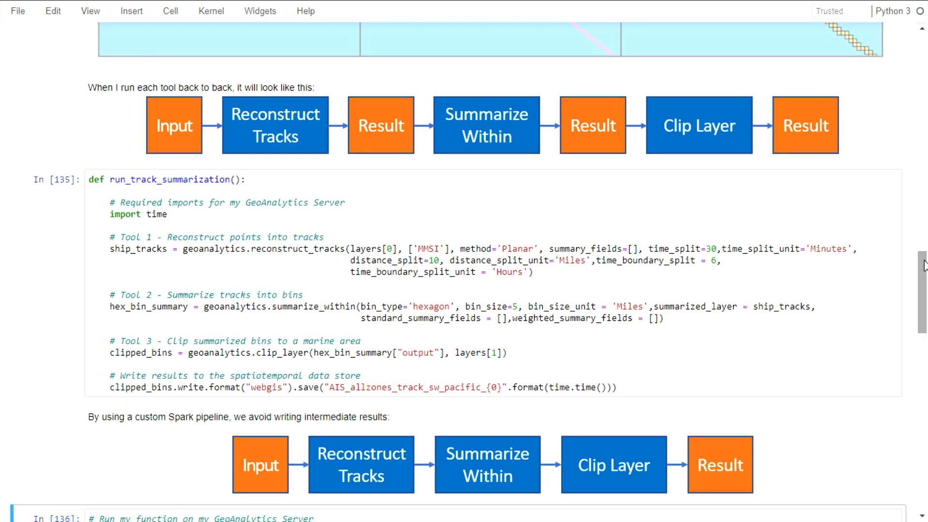
mouse_move(277, 251)
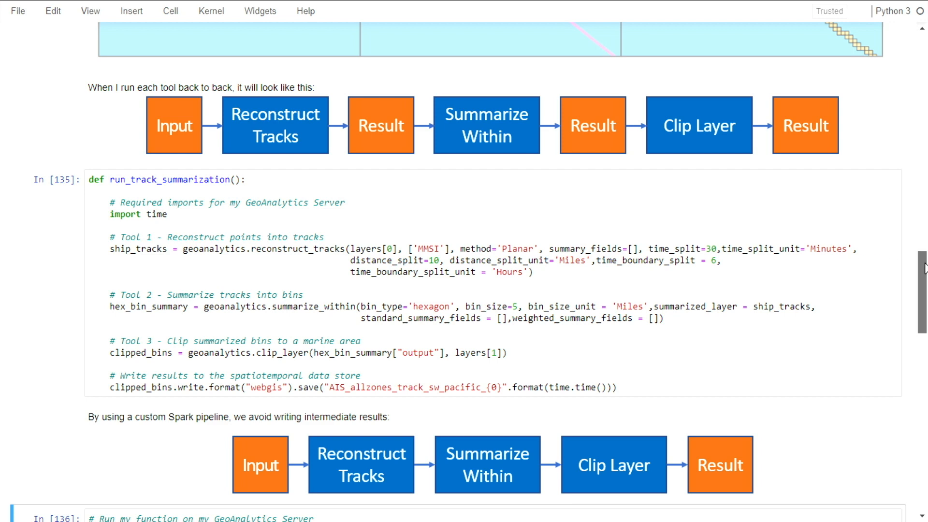
scroll("down", 3)
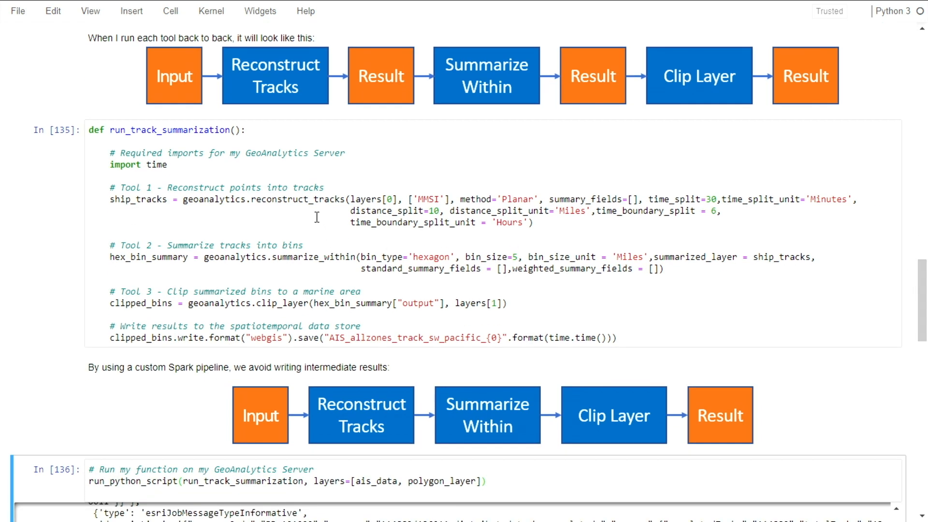
Focus the function cell and scroll through the In [136] job output to the 'Succeeded' message and density map
left_click(296, 258)
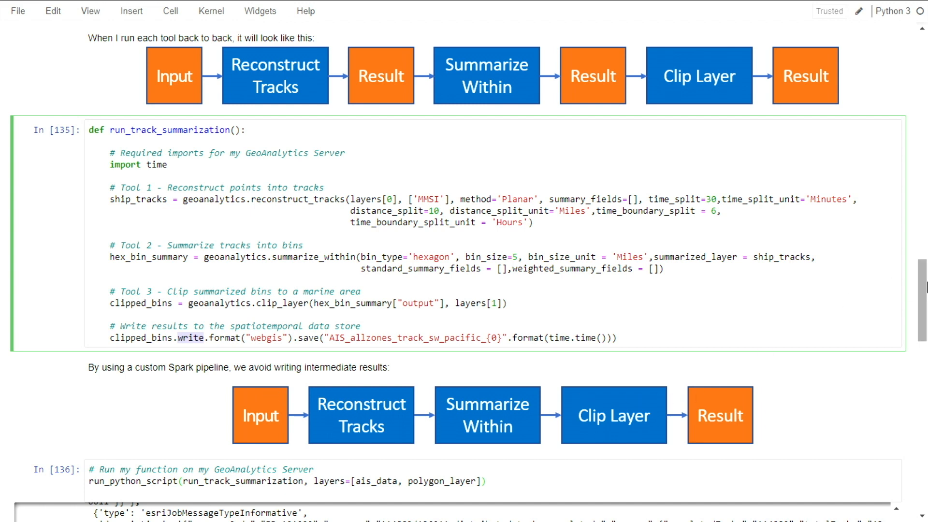
scroll("down", 3)
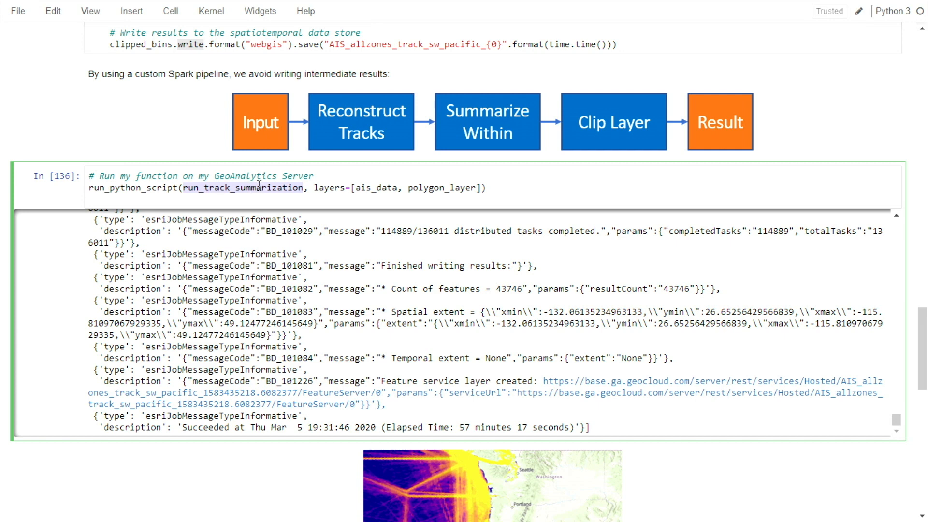
mouse_move(523, 242)
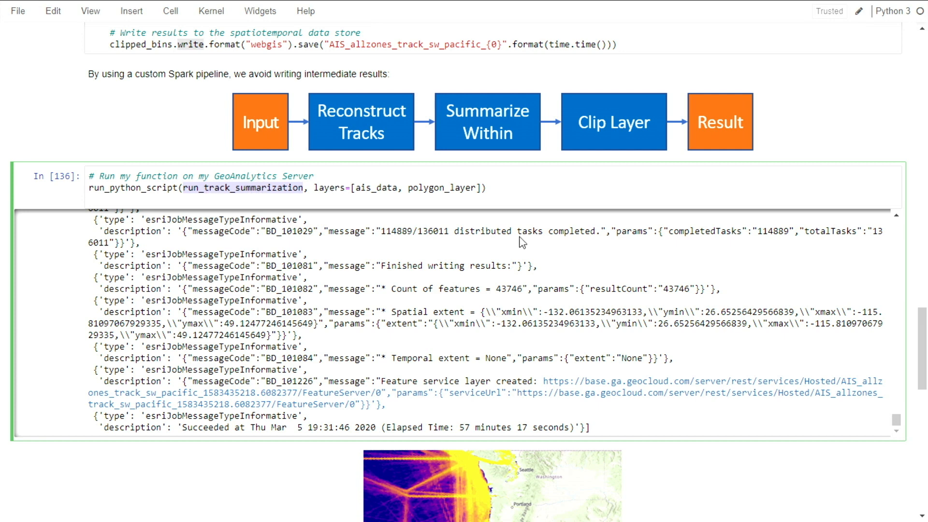
scroll("down", 3)
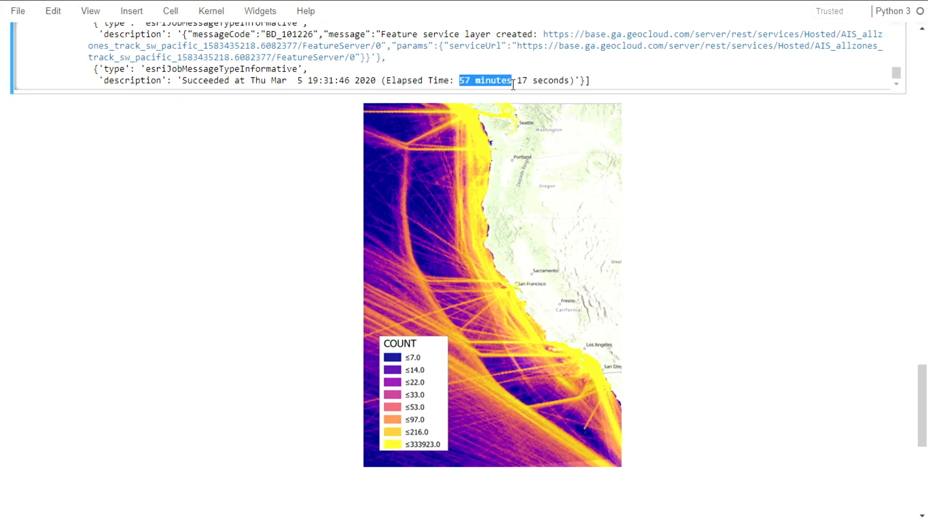
mouse_move(601, 382)
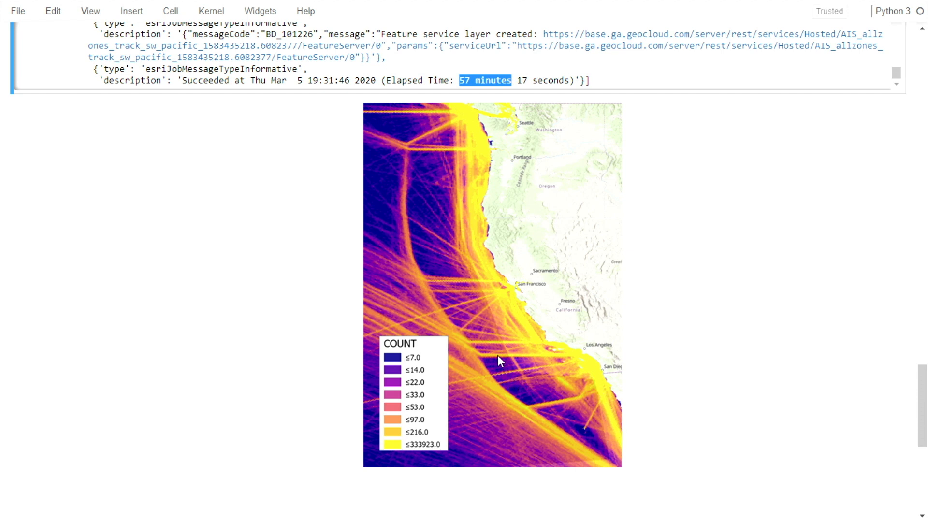
mouse_move(687, 288)
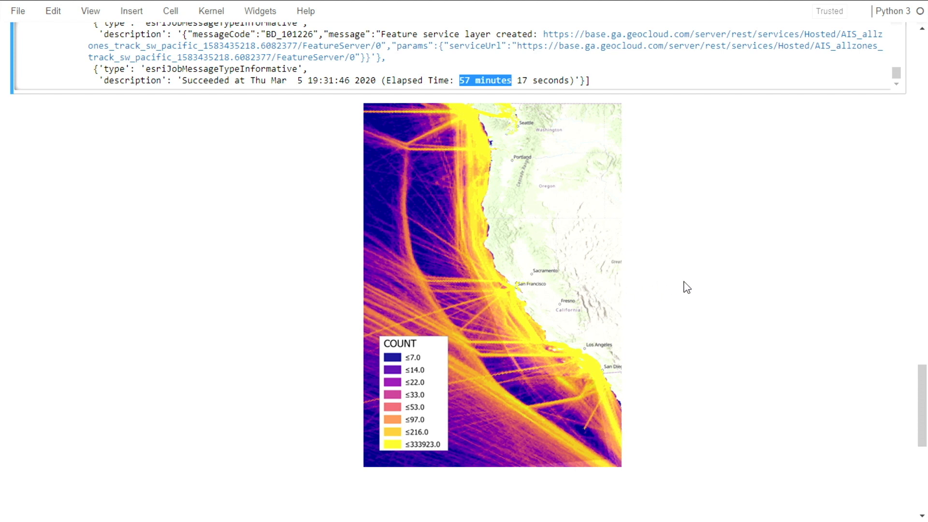